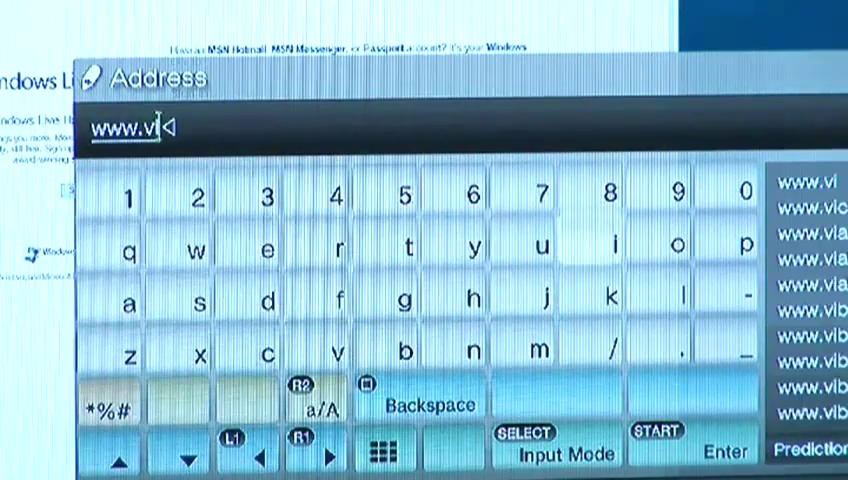
- Enter the web address 'deojug.co' into the browser's Address field
type("deojug.co")
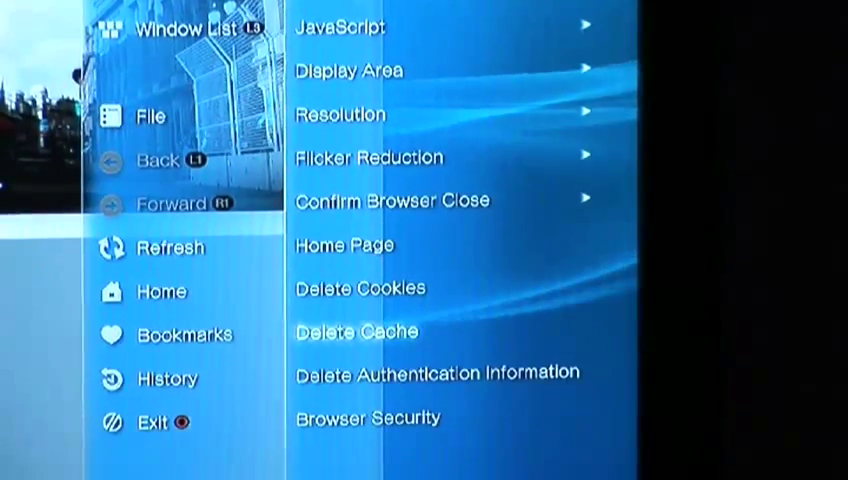
- Delete the browser cache from the Tools menu
left_click(355, 331)
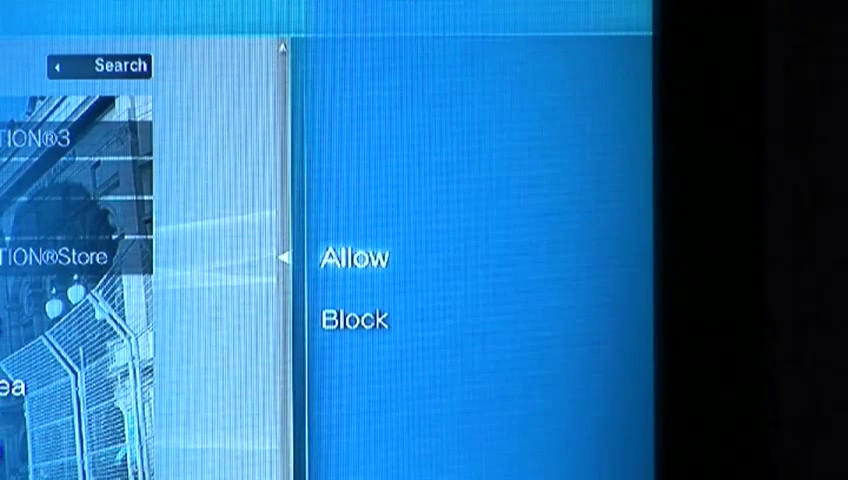
left_click(354, 256)
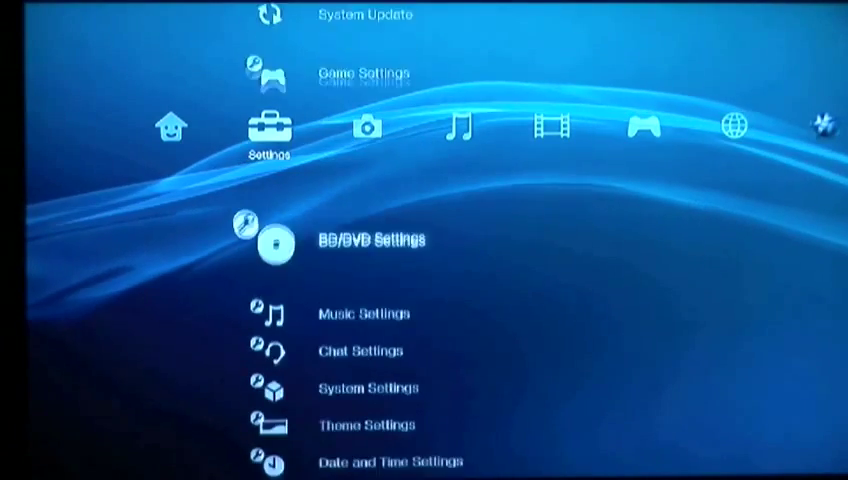
- Start Internet Connection Settings from Network Settings, agreeing to disconnect to reach IP Address Setting
scroll("down", 3)
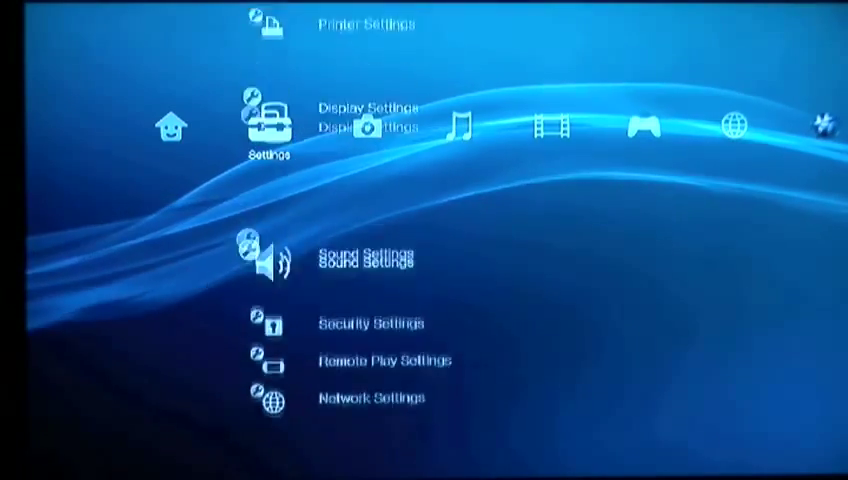
scroll("down", 3)
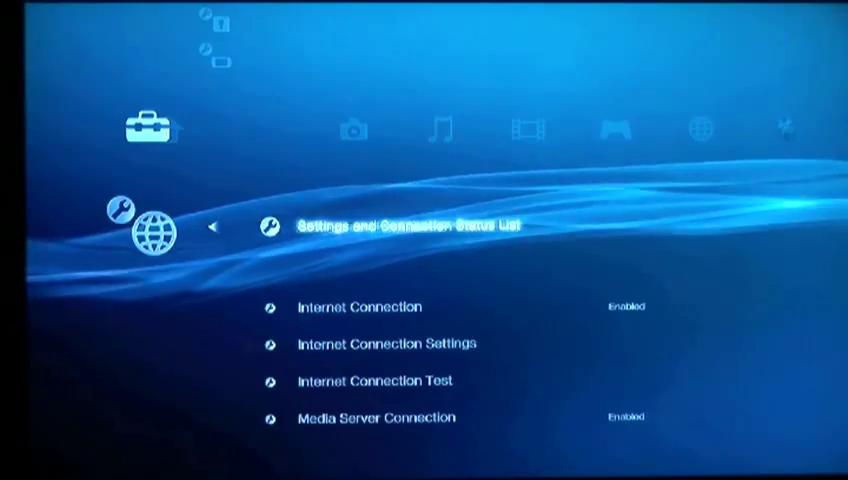
left_click(381, 343)
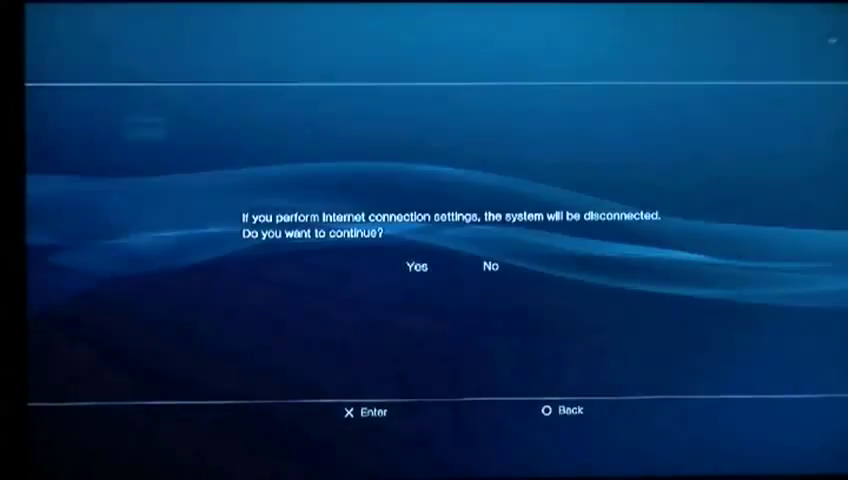
left_click(415, 267)
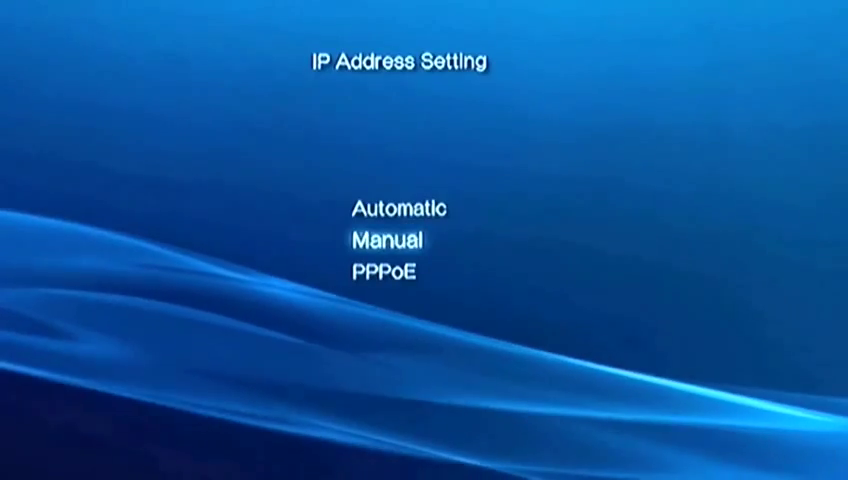
- Choose Manual for the IP Address Setting
left_click(388, 240)
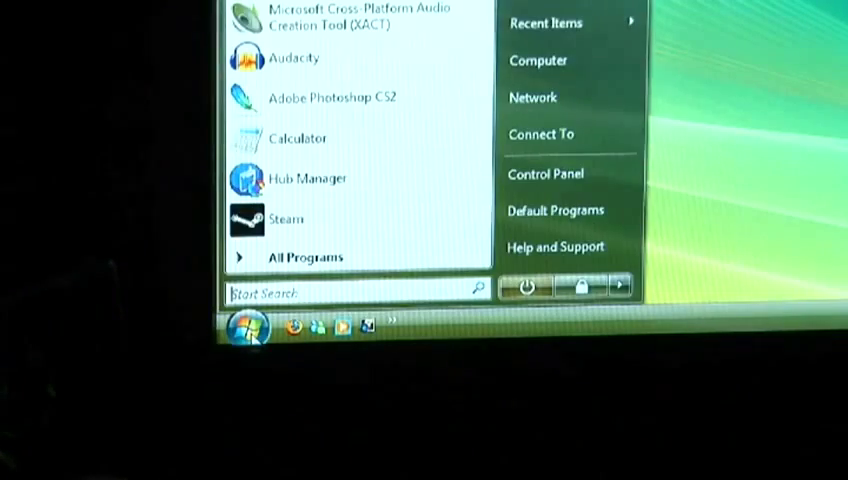
- Search the Start menu for 'cmd' to find the command prompt
left_click(350, 291)
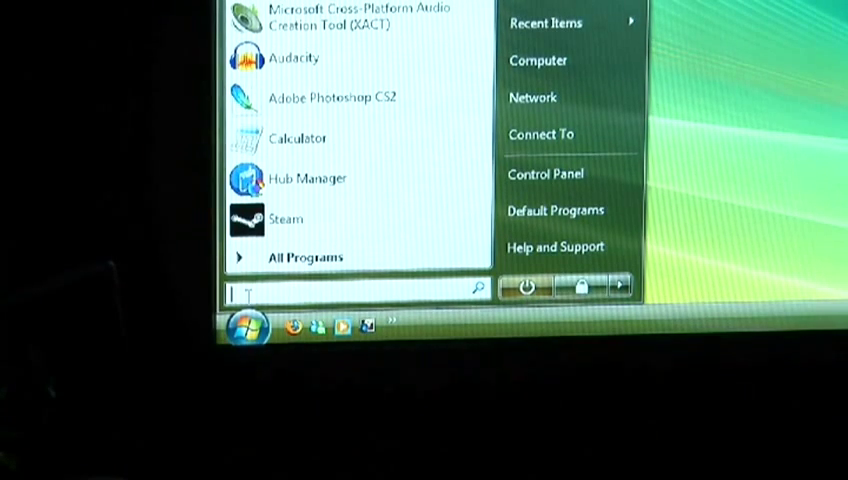
type("cmd")
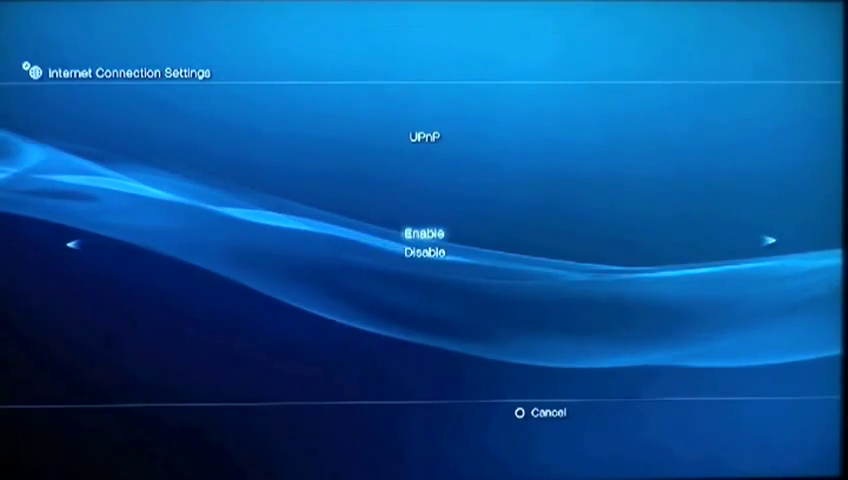
- Enable UPnP so the settings list with manual IP 192.168.1.100 is ready to save
left_click(421, 232)
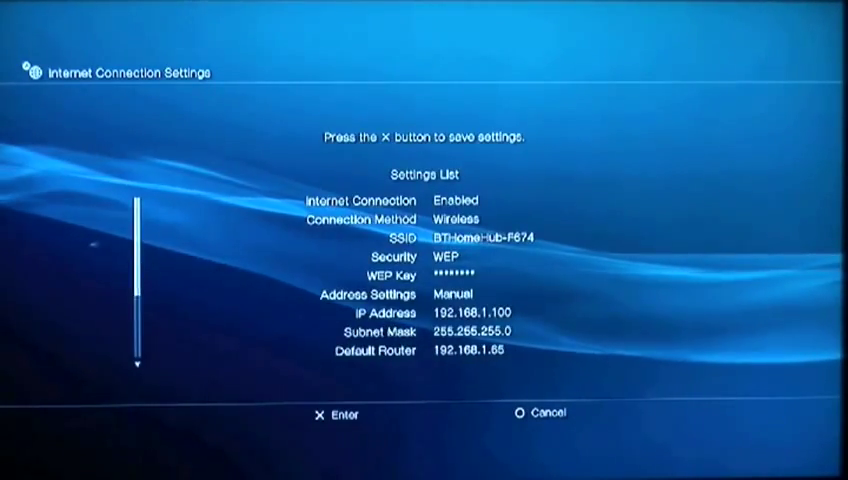